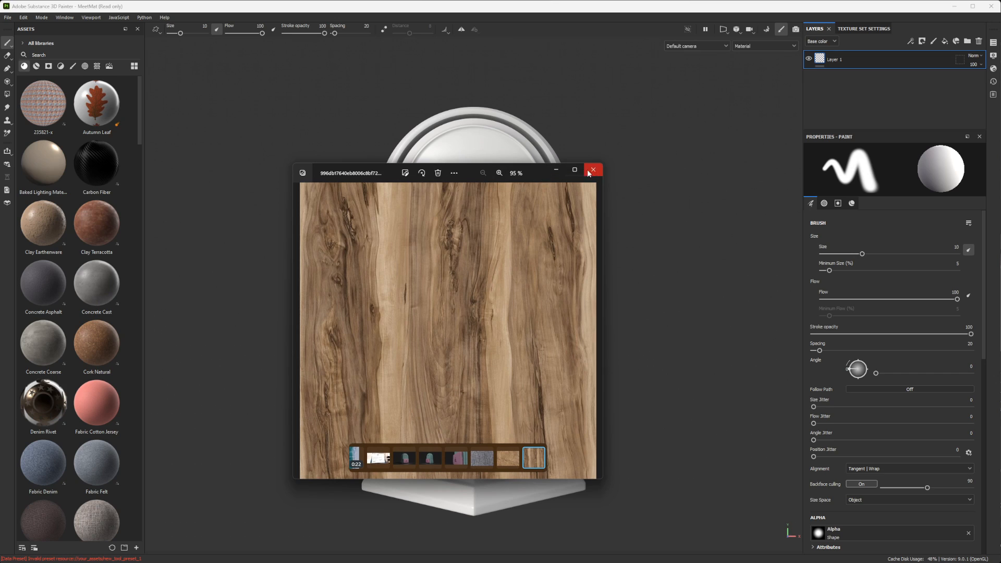
Drag the wood JPG into the viewport so Import resources lists it, with Material properties shown.
click(592, 170)
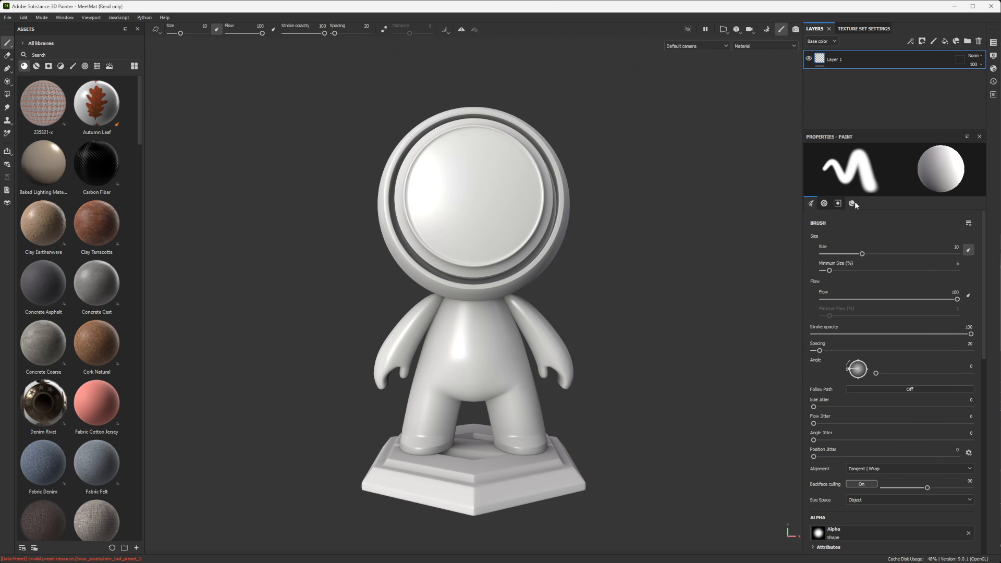
click(853, 204)
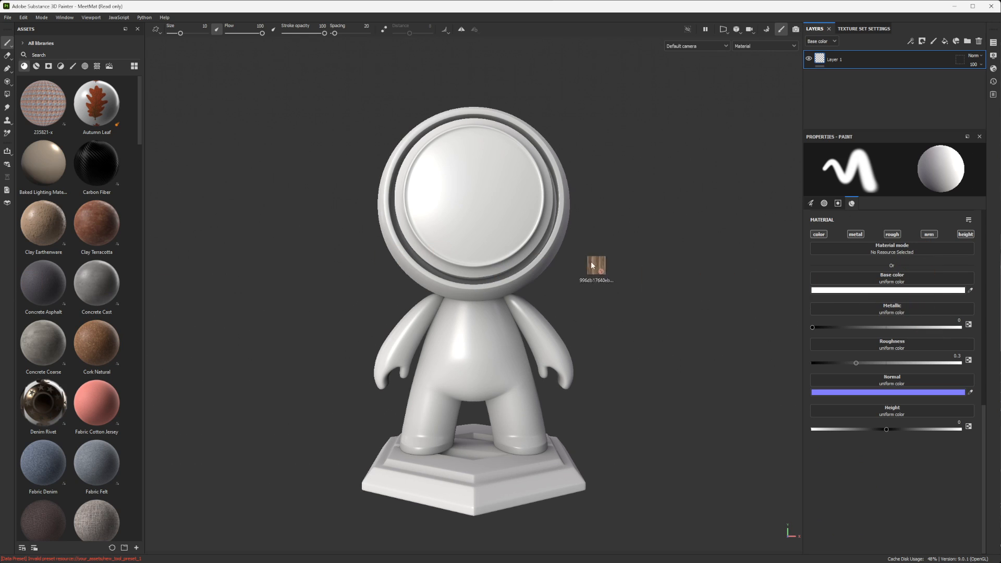
drag(593, 265, 97, 268)
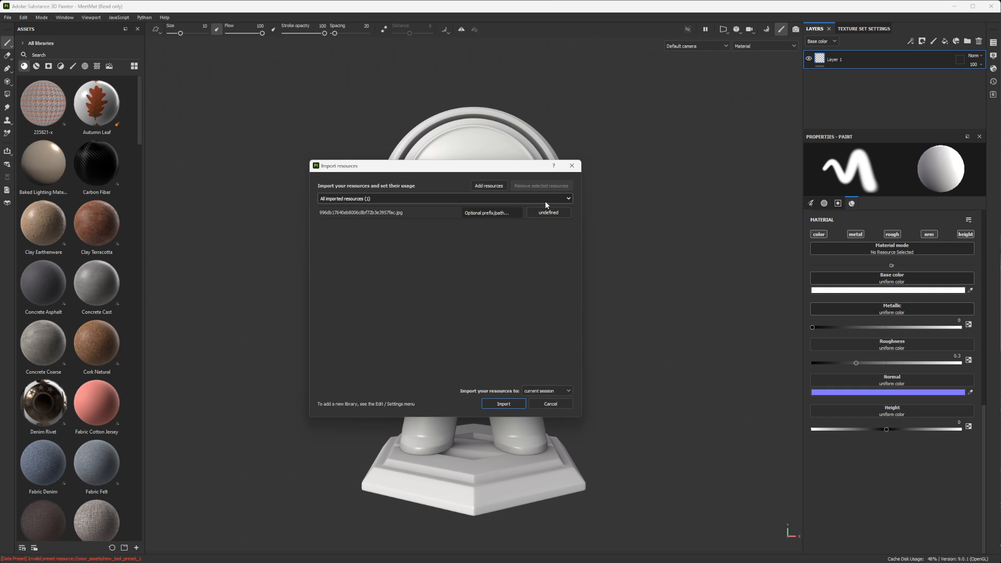
Import the wood image into Assets and drop it onto the mesh as the Base color.
click(548, 212)
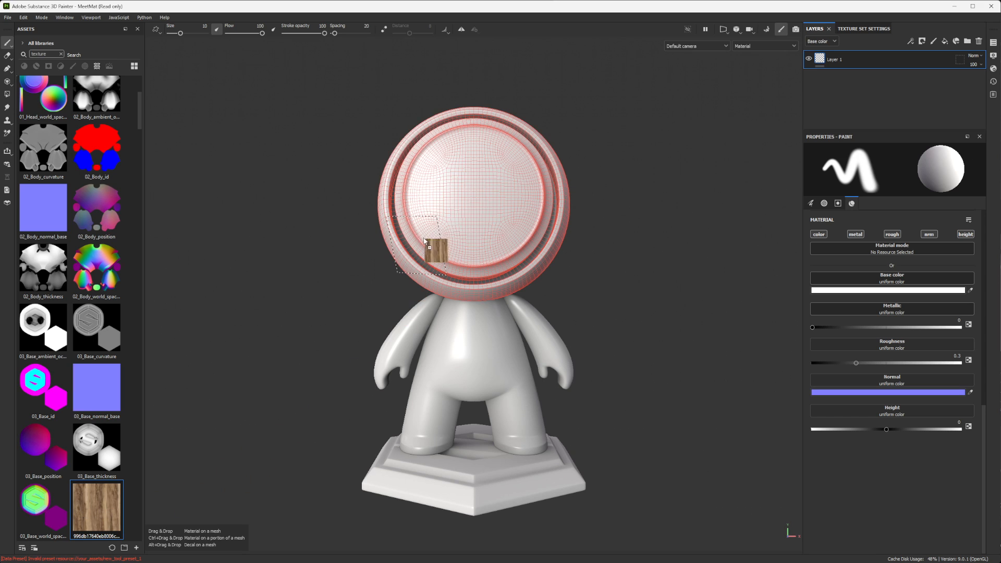
drag(96, 507, 930, 282)
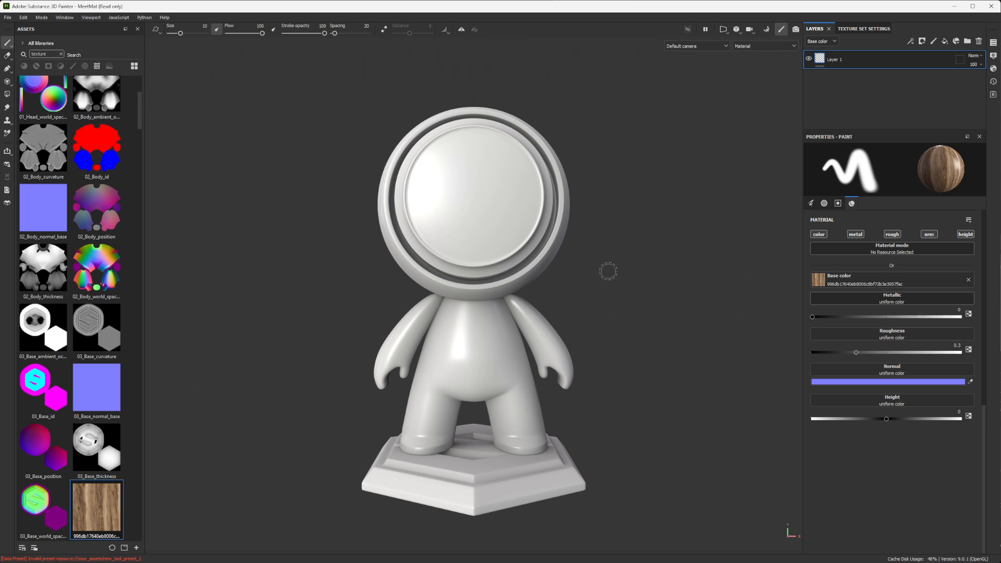
mouse_move(665, 223)
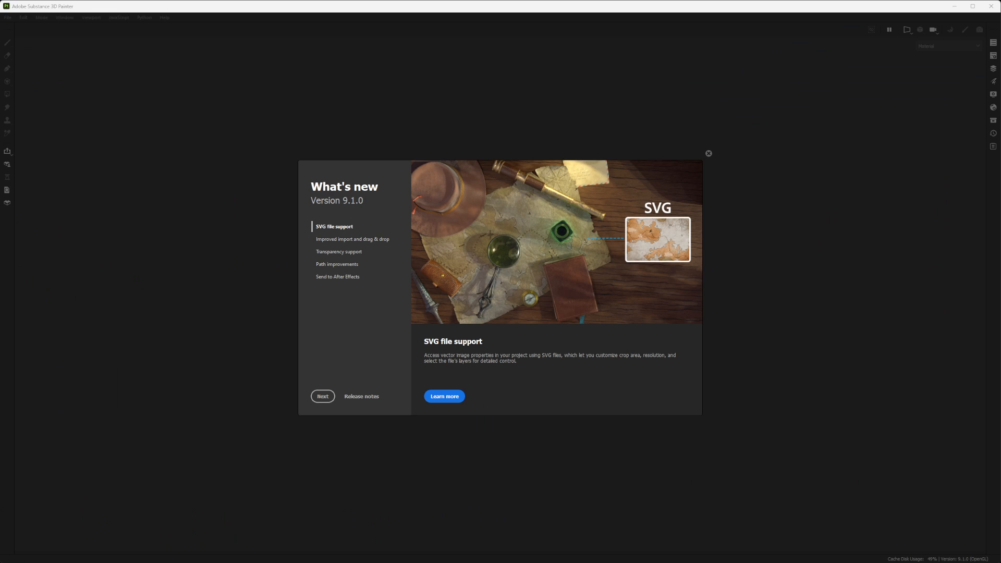
mouse_move(642, 210)
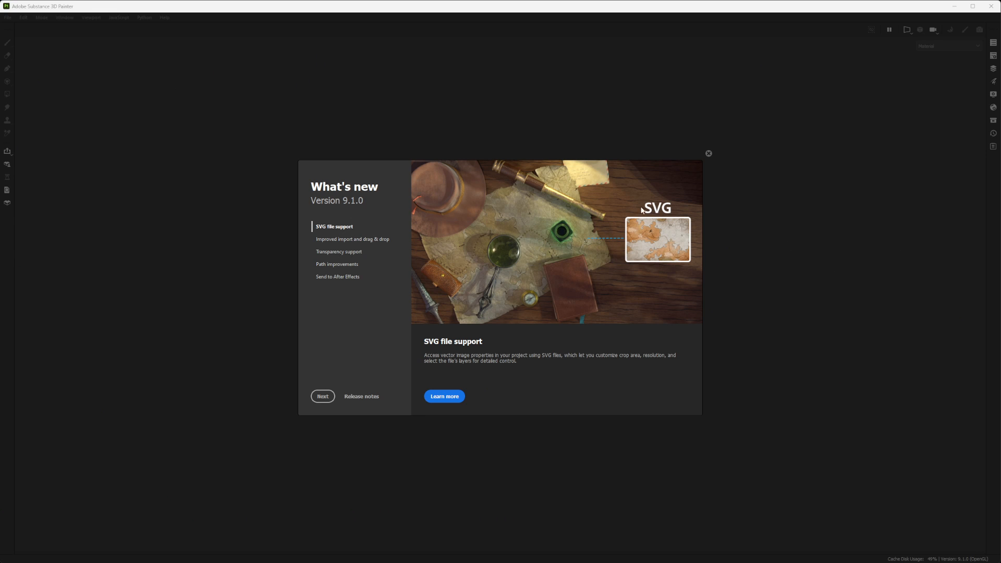
mouse_move(343, 241)
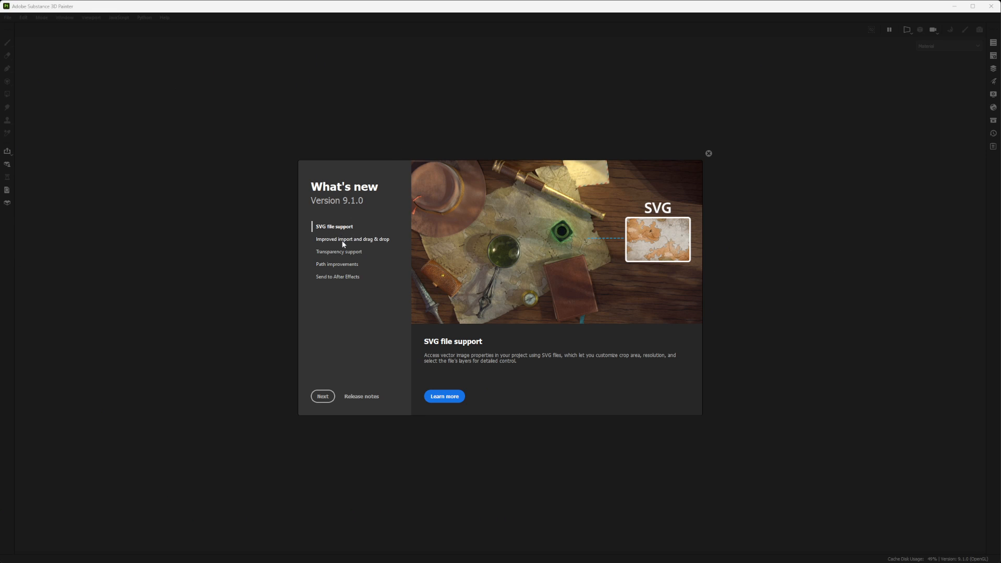
Step through the 9.1.0 highlights: import and drag & drop, transparency, path improvements.
click(353, 239)
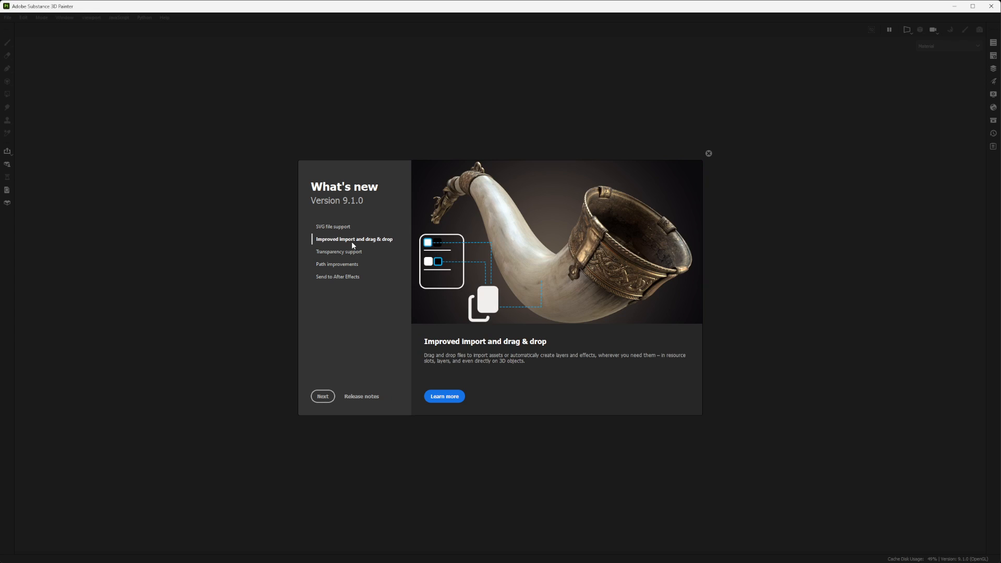
mouse_move(347, 252)
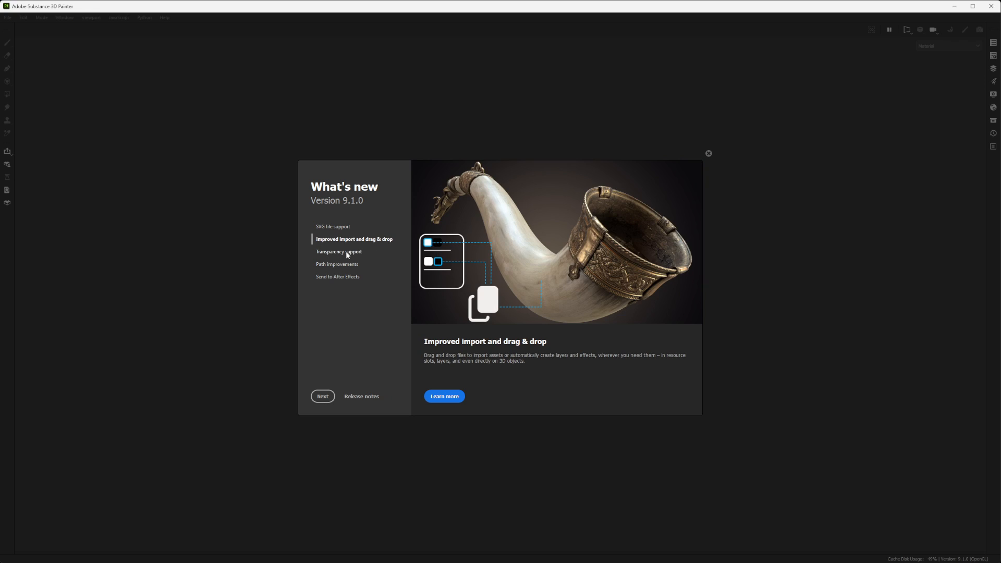
click(339, 251)
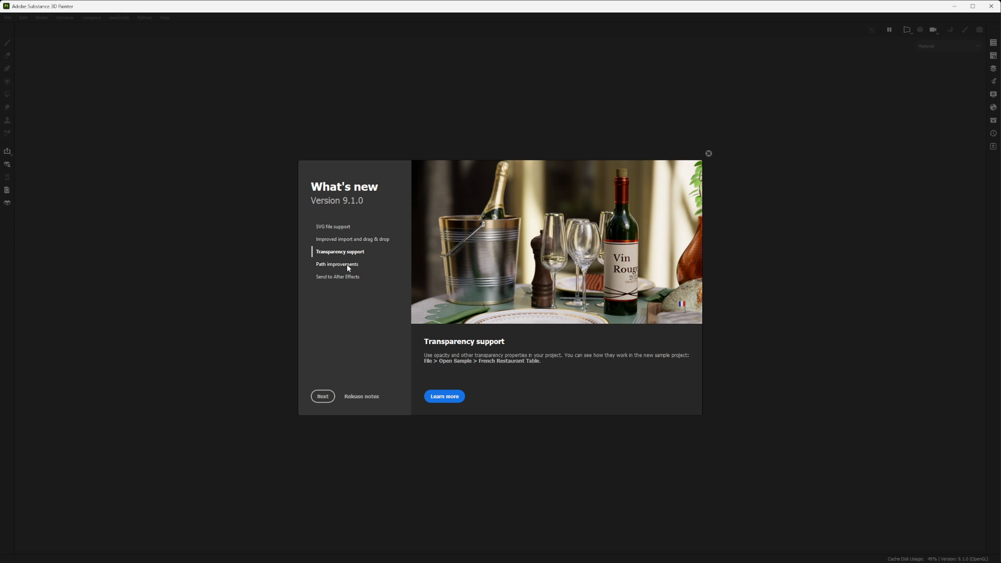
click(337, 264)
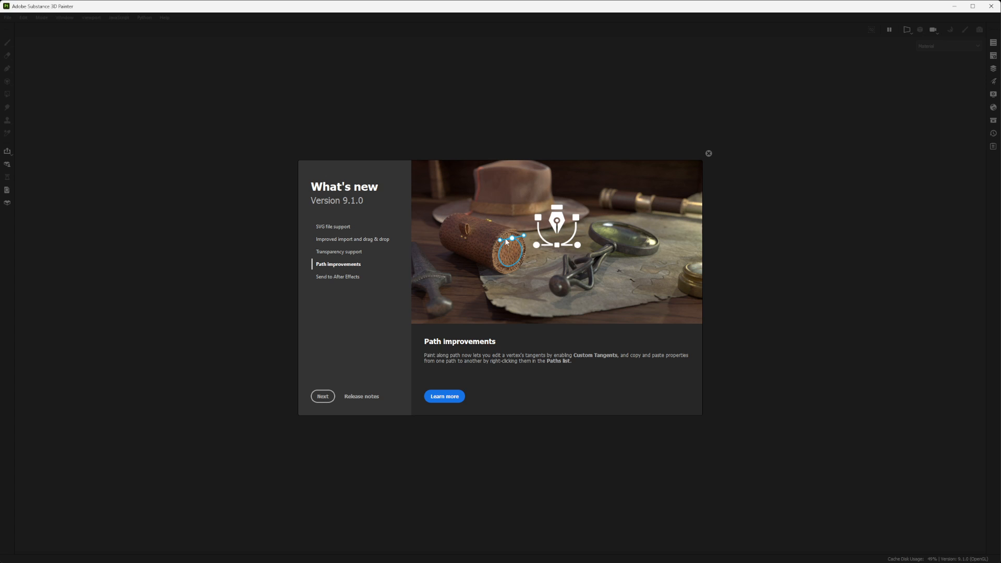
mouse_move(553, 255)
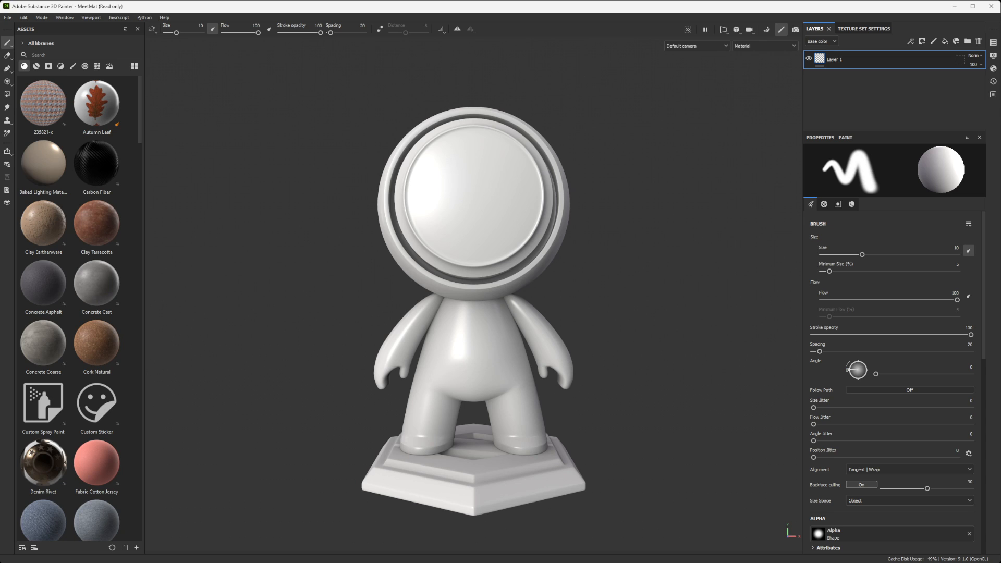
mouse_move(575, 124)
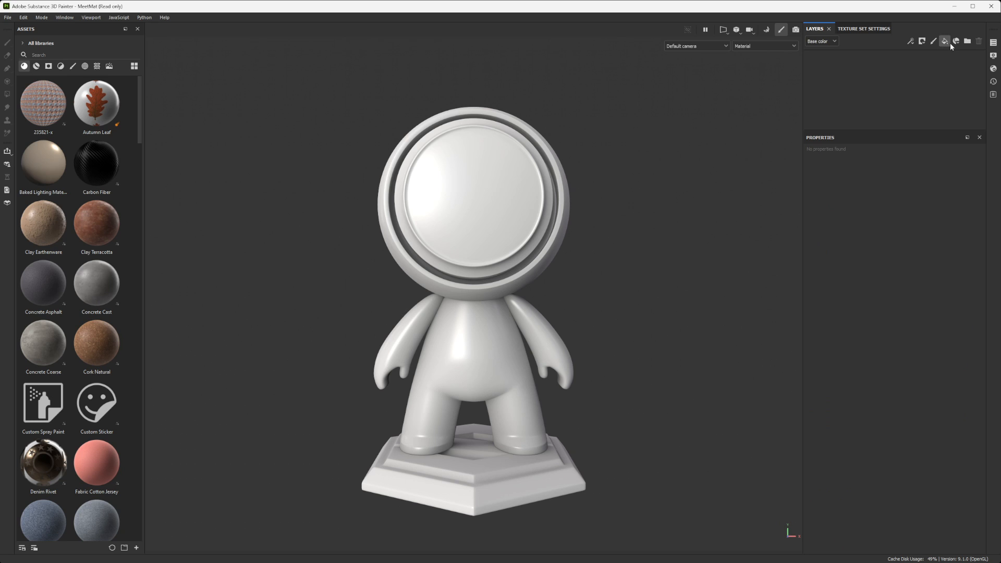
Add a fill layer, try the wood image as the head's base colour, then clear the slot.
click(945, 41)
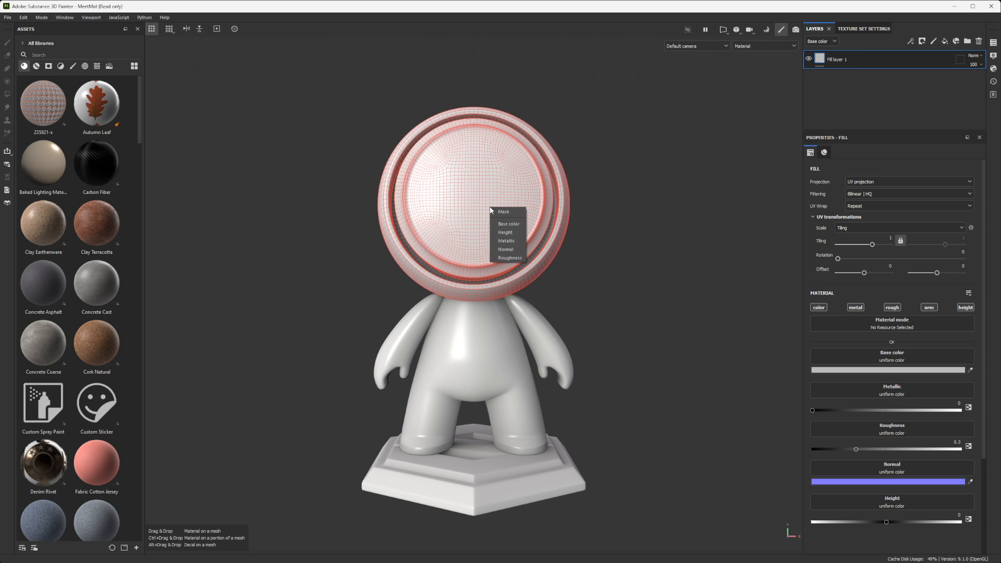
mouse_move(520, 224)
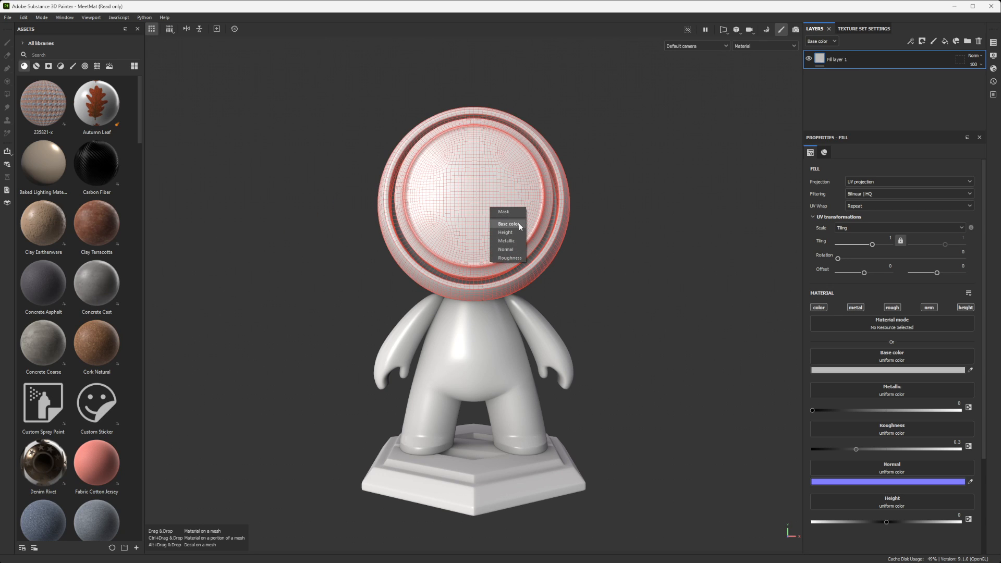
click(509, 223)
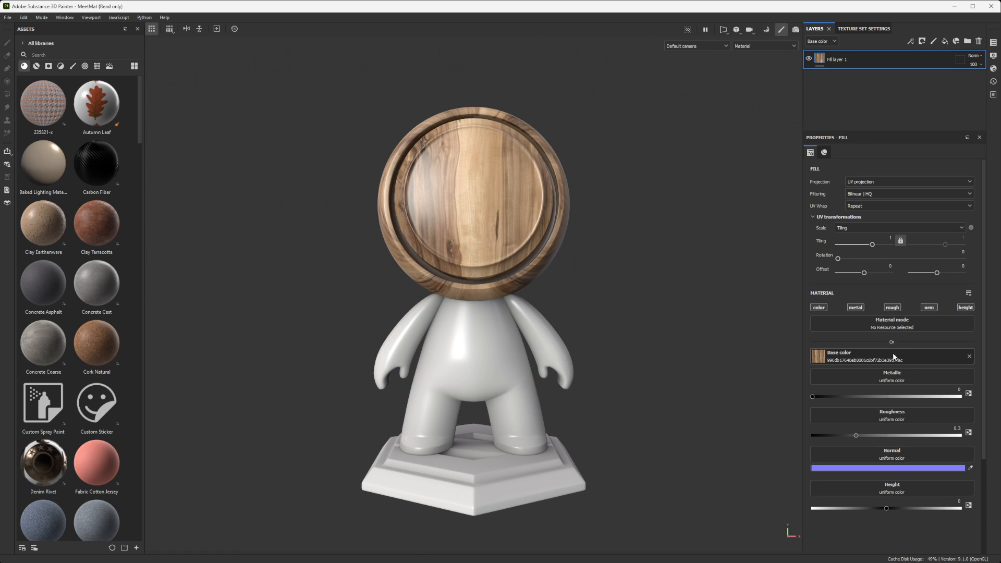
click(969, 357)
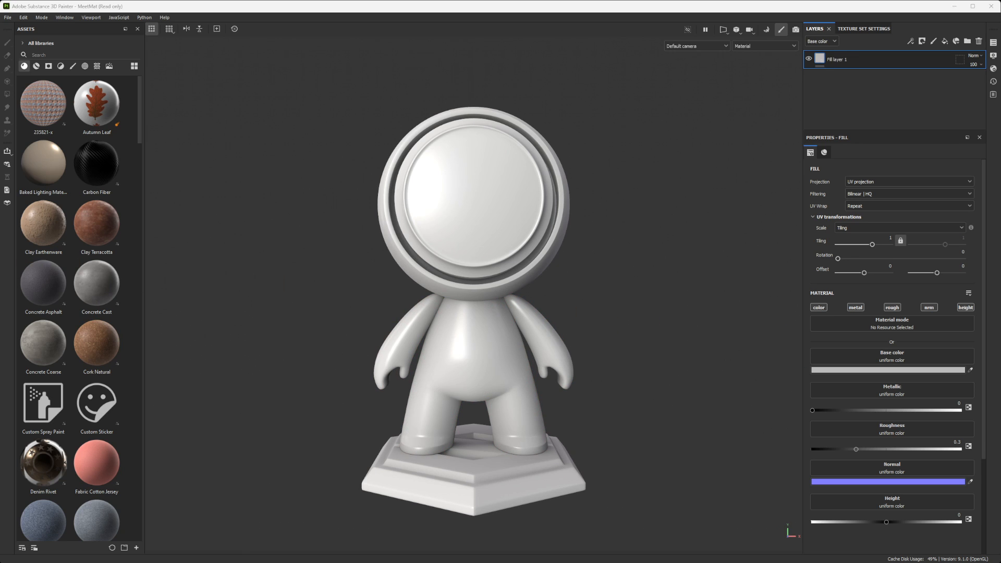
Undo to the paint layer, then Alt-drop the wood image onto the torso as a projected Base color fill.
click(7, 43)
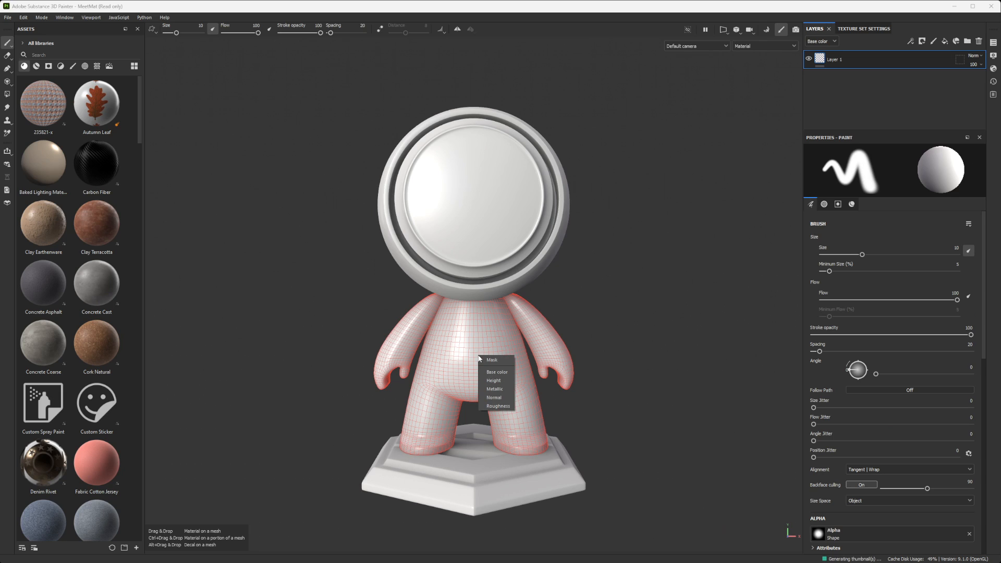
click(497, 371)
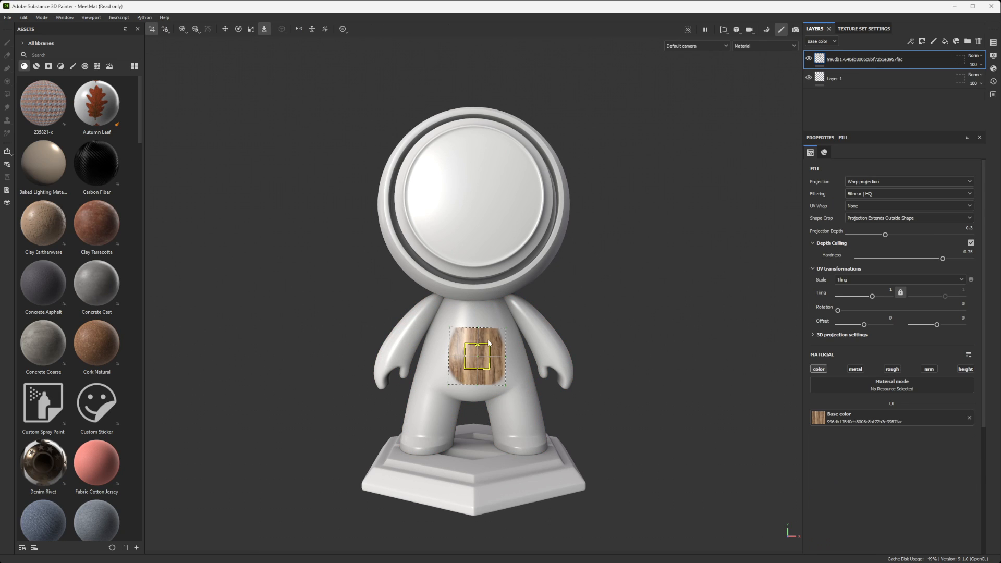